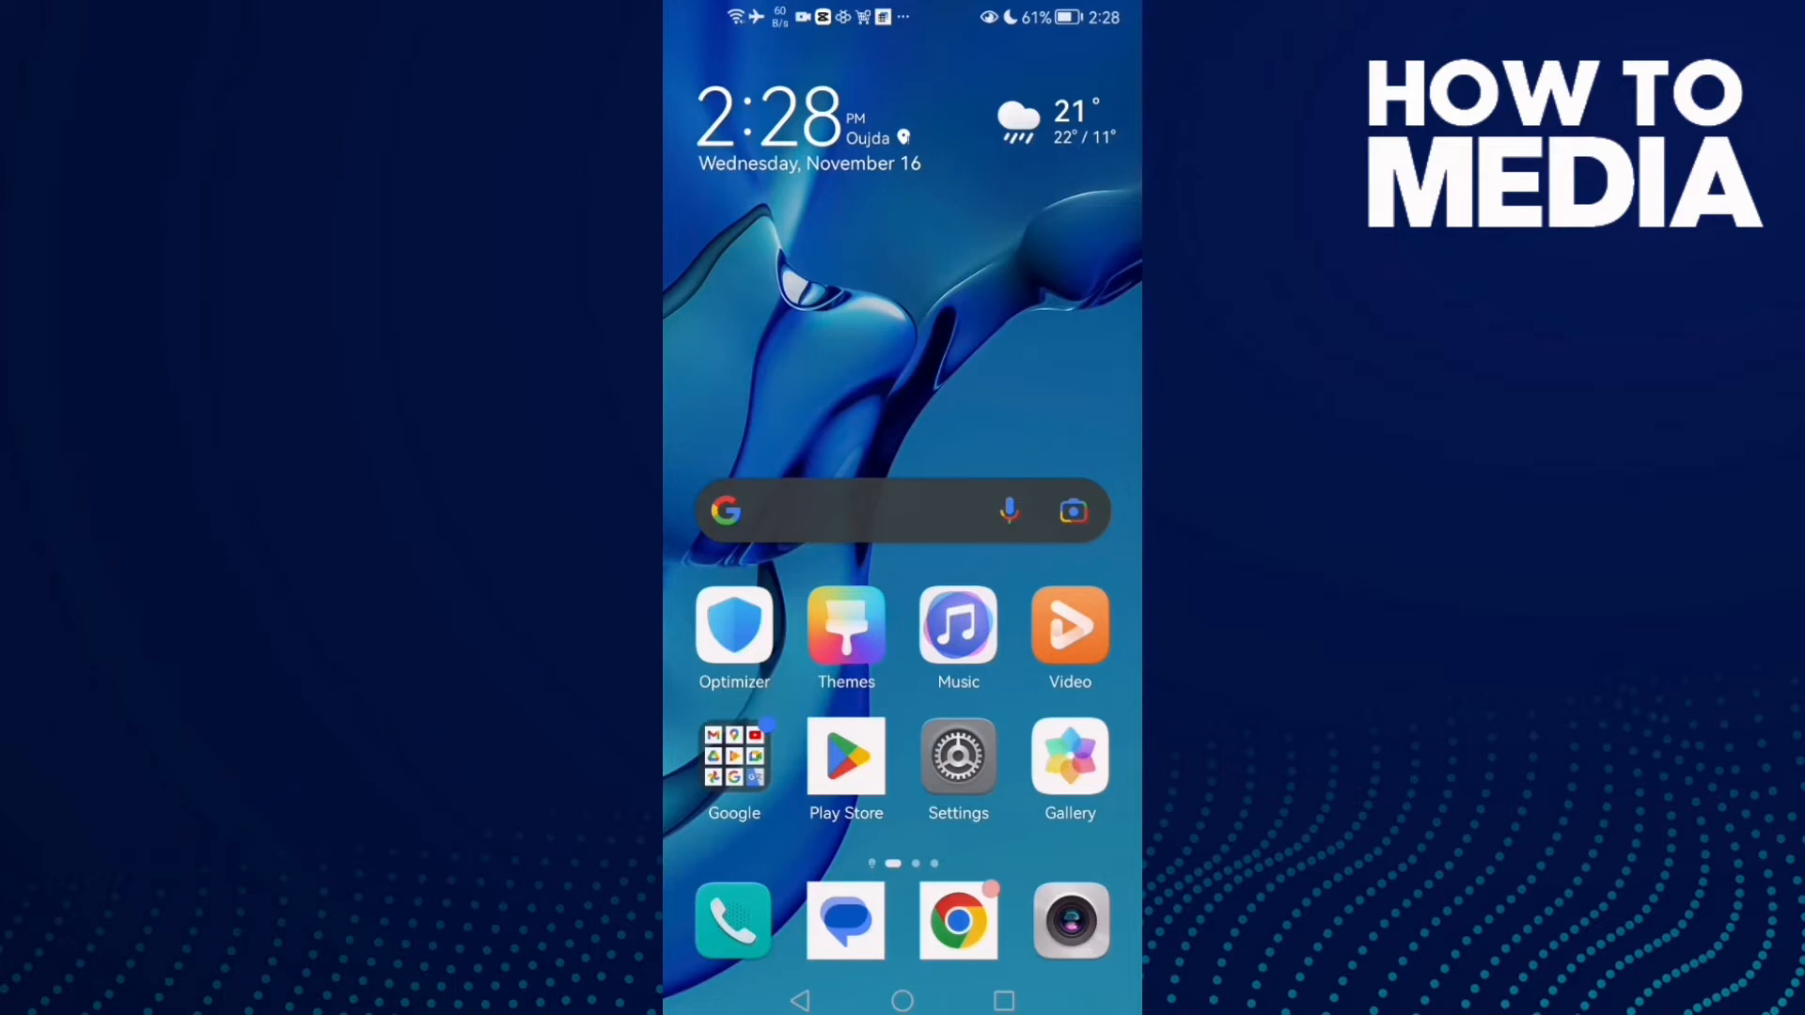
Launch Settings from the home screen and scroll to the Apps and Battery entries.
{"action": "left_click", "coordinate": [958, 754]}
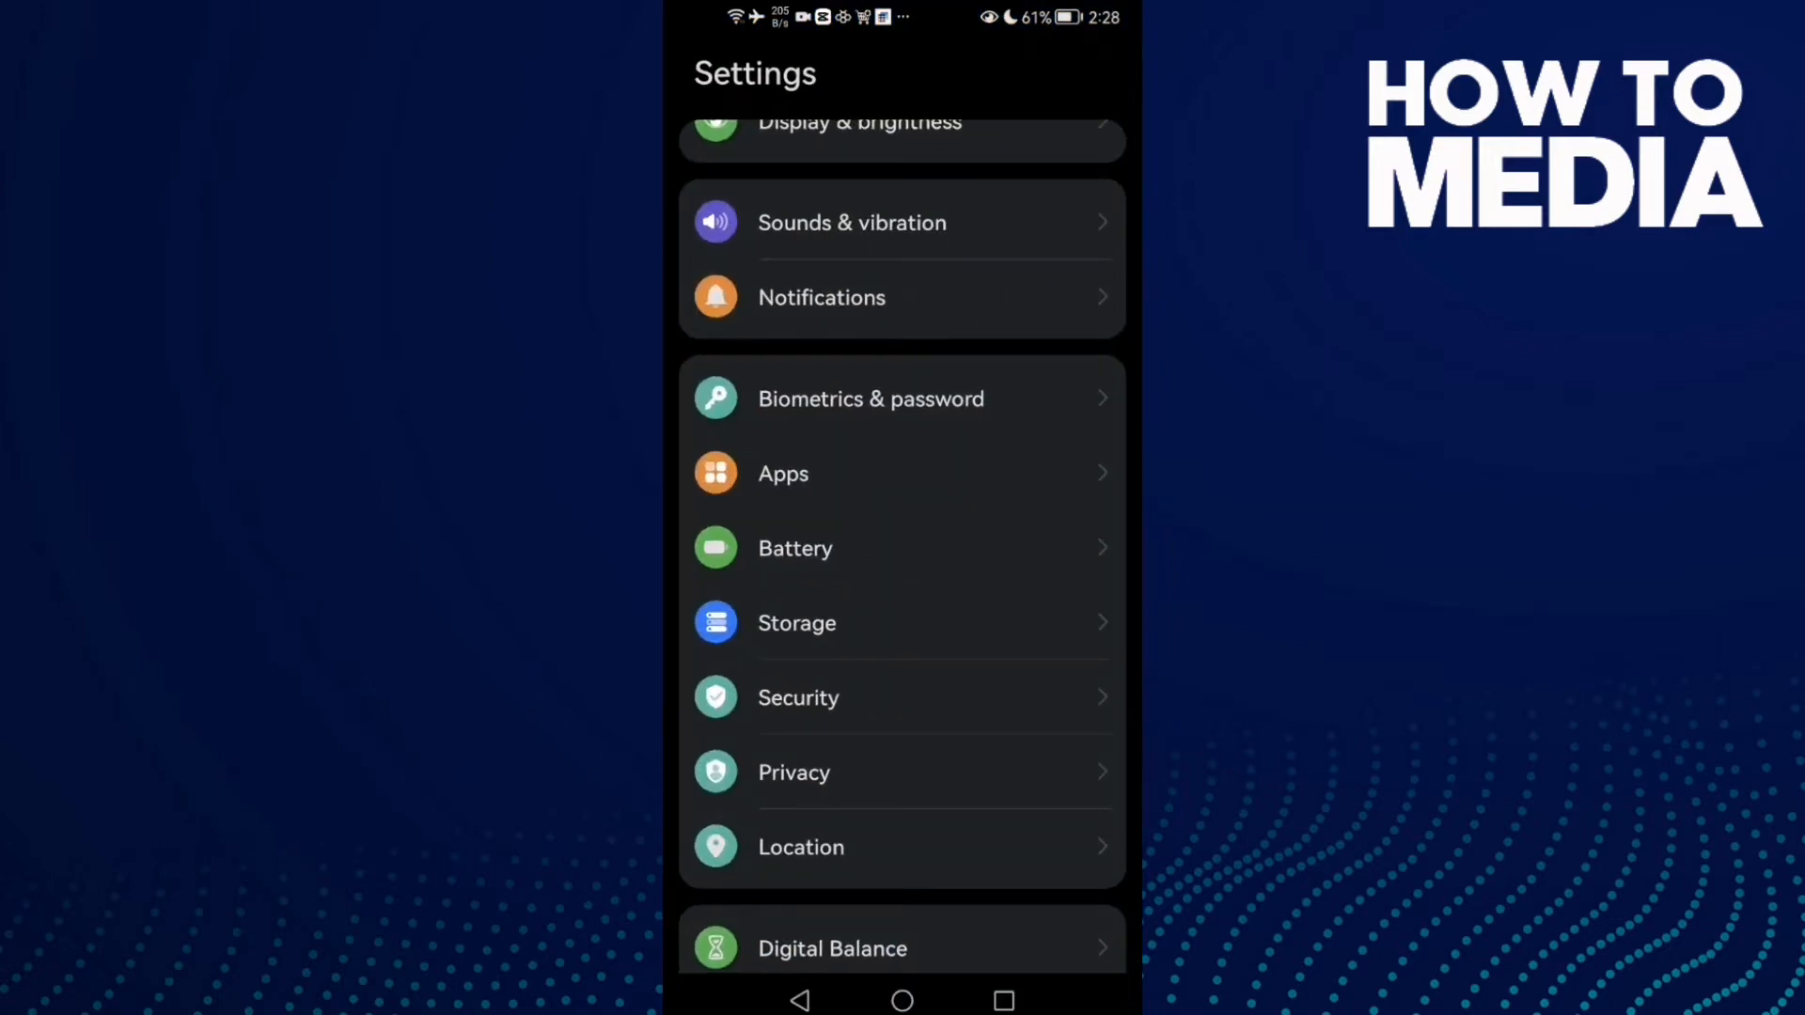
{"action": "scroll", "scroll_direction": "up", "scroll_amount": 3}
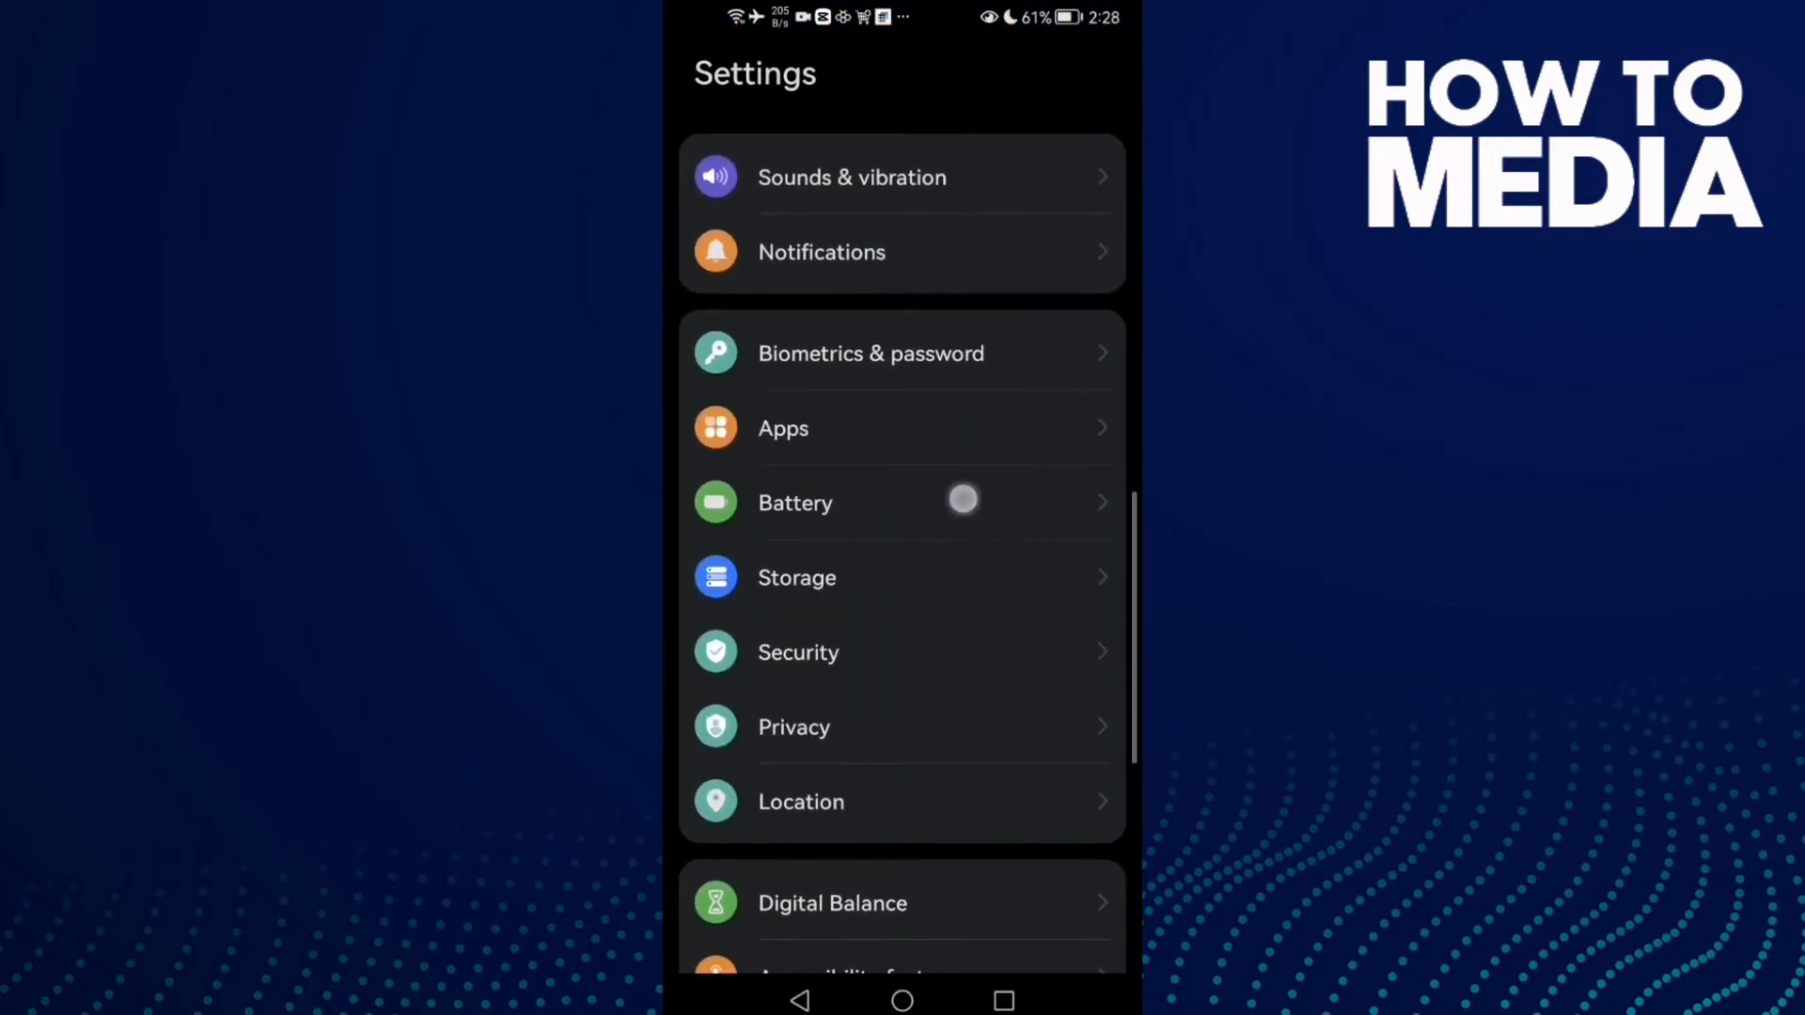
Switch on Performance mode in Battery settings and return to the main list.
{"action": "left_click", "coordinate": [794, 503]}
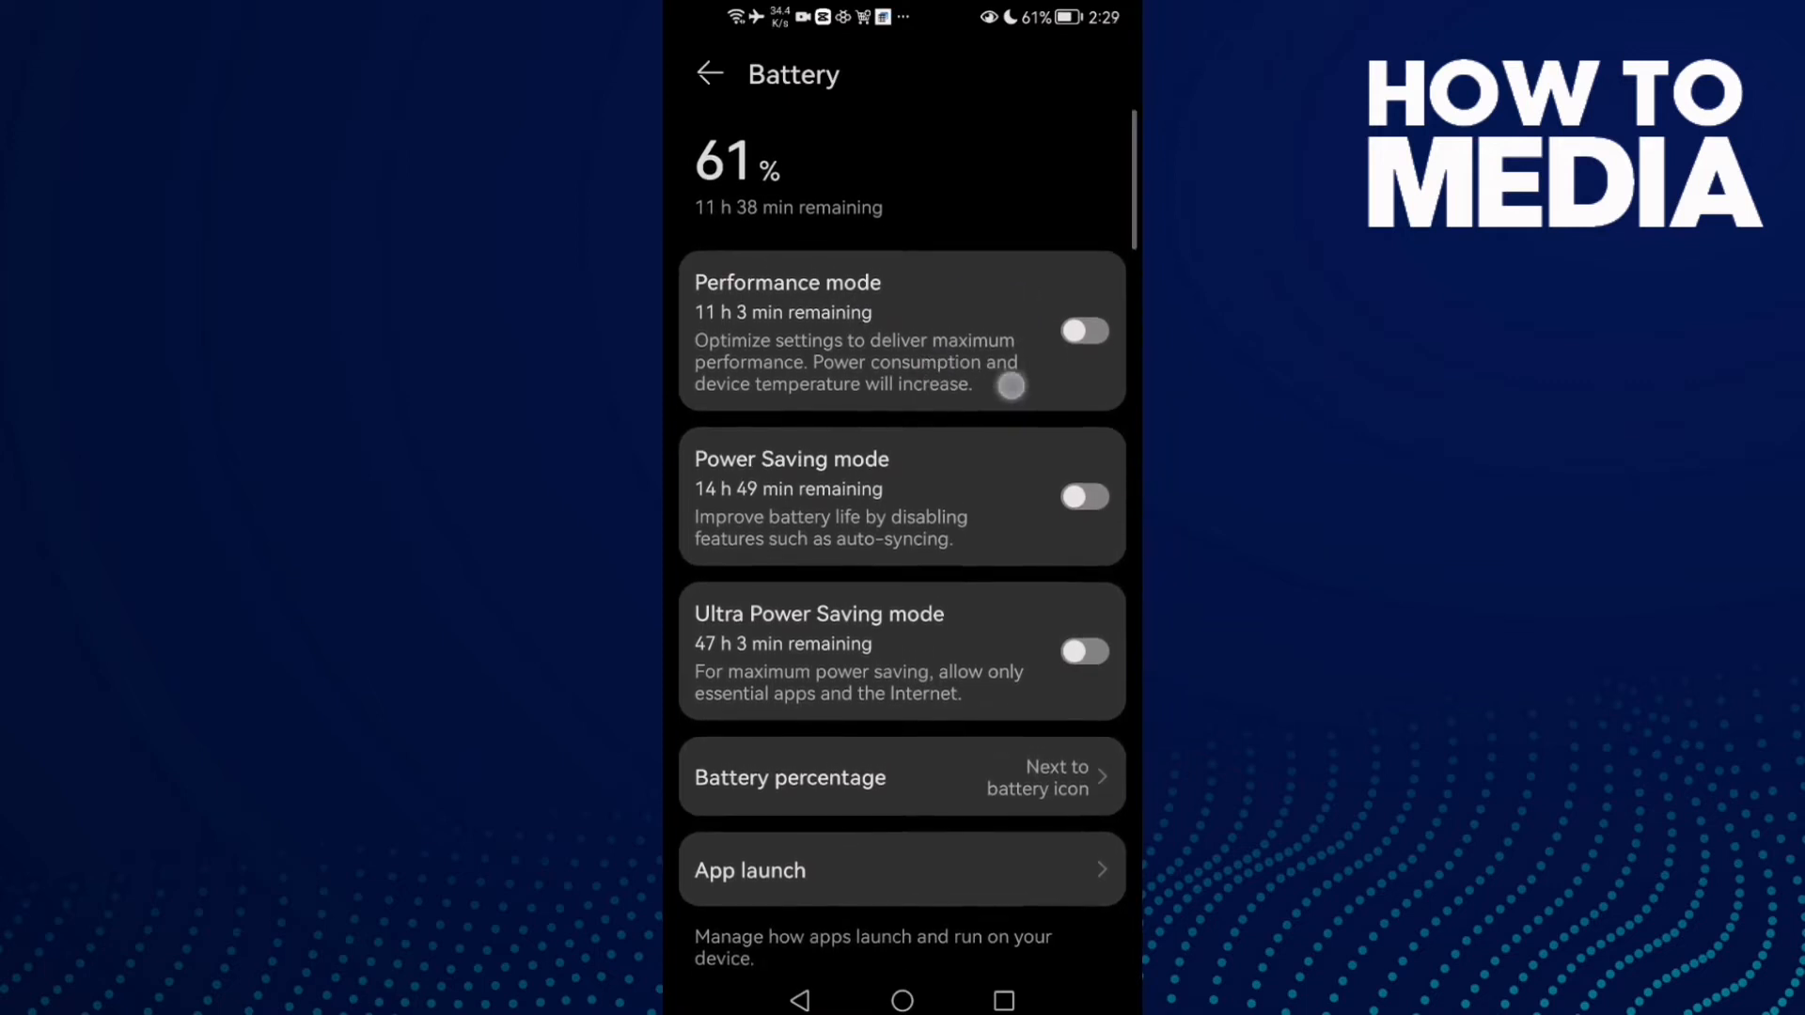
{"action": "left_click", "coordinate": [1083, 330]}
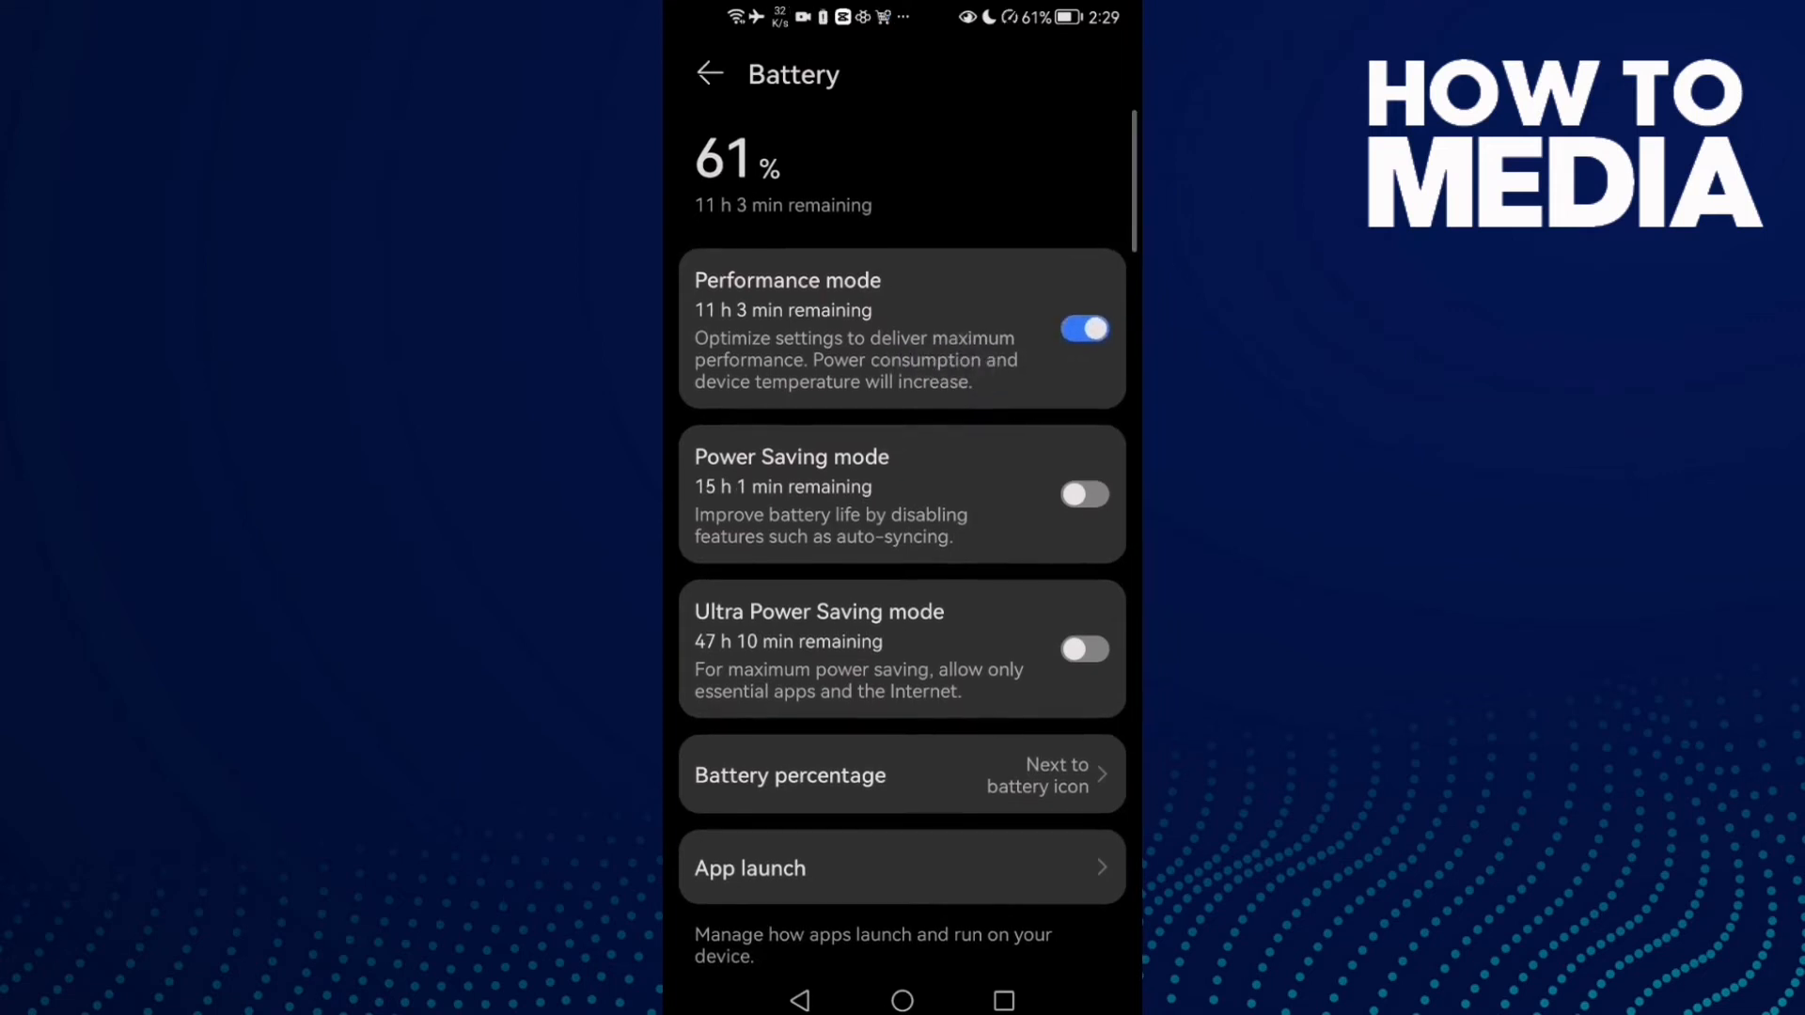
{"action": "left_click", "coordinate": [709, 73]}
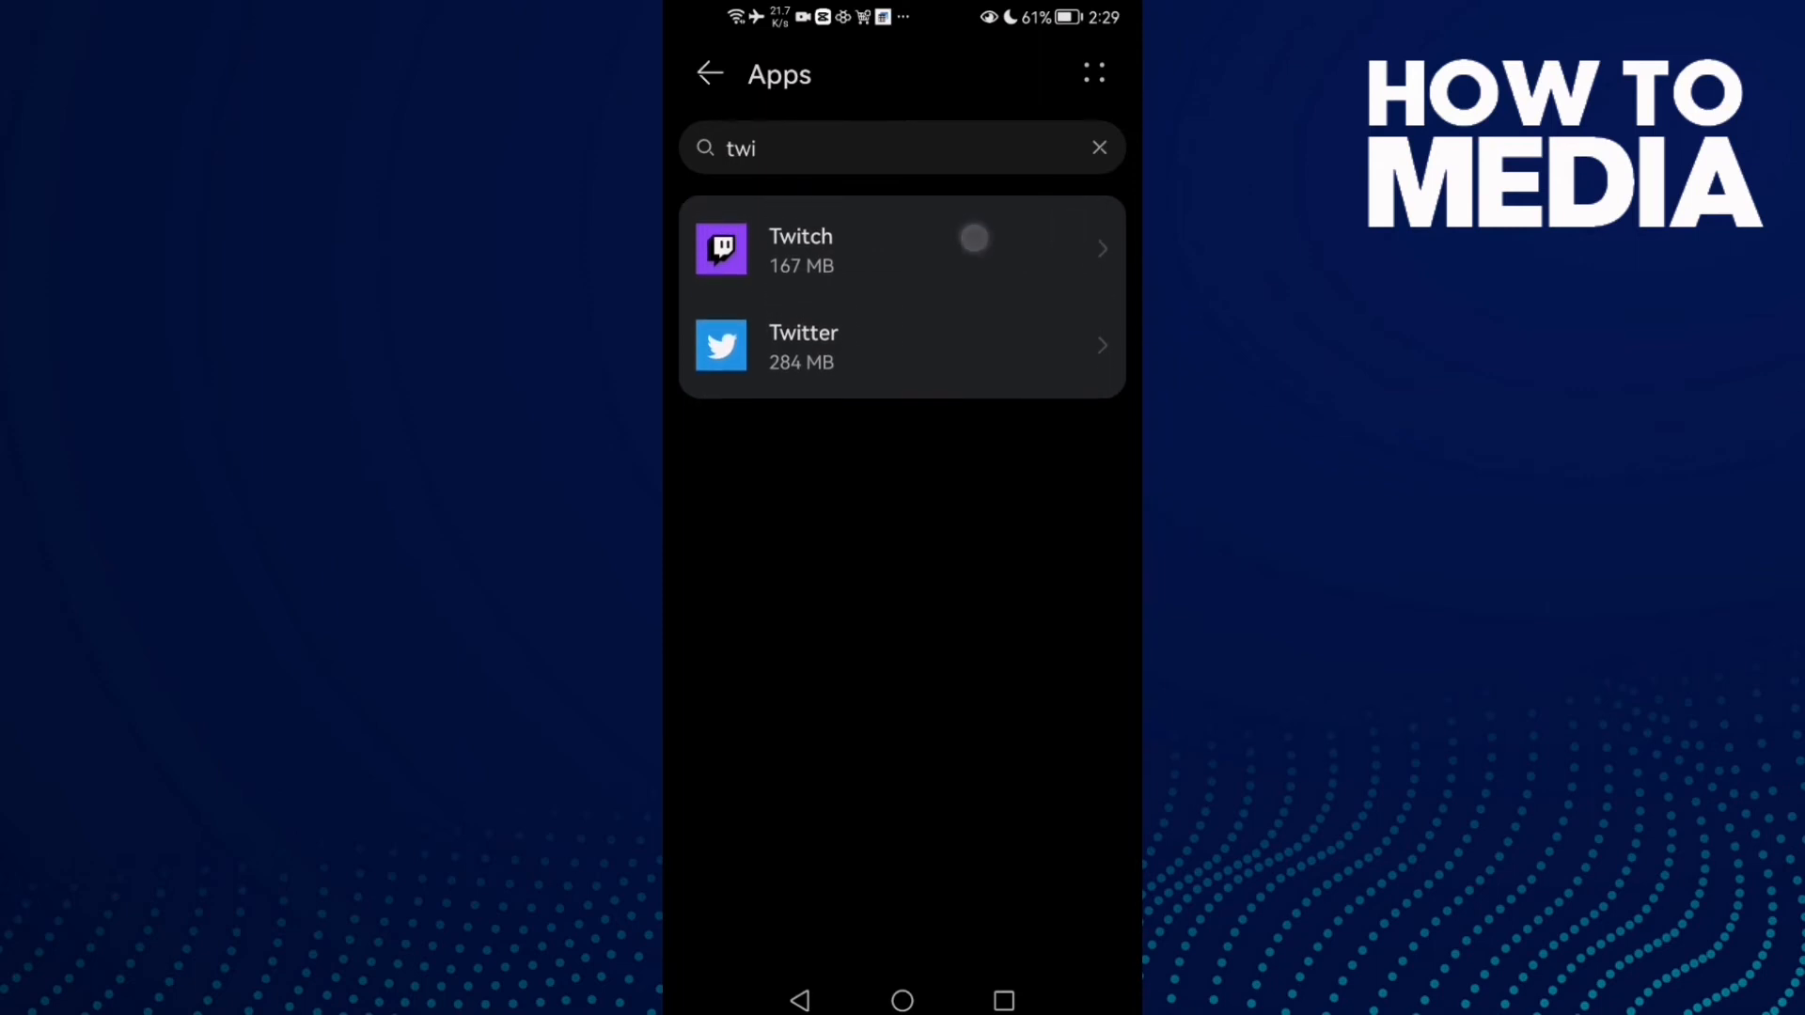
Force-stop Twitch from its app info page and clear its cache to 0 B.
{"action": "left_click", "coordinate": [902, 250]}
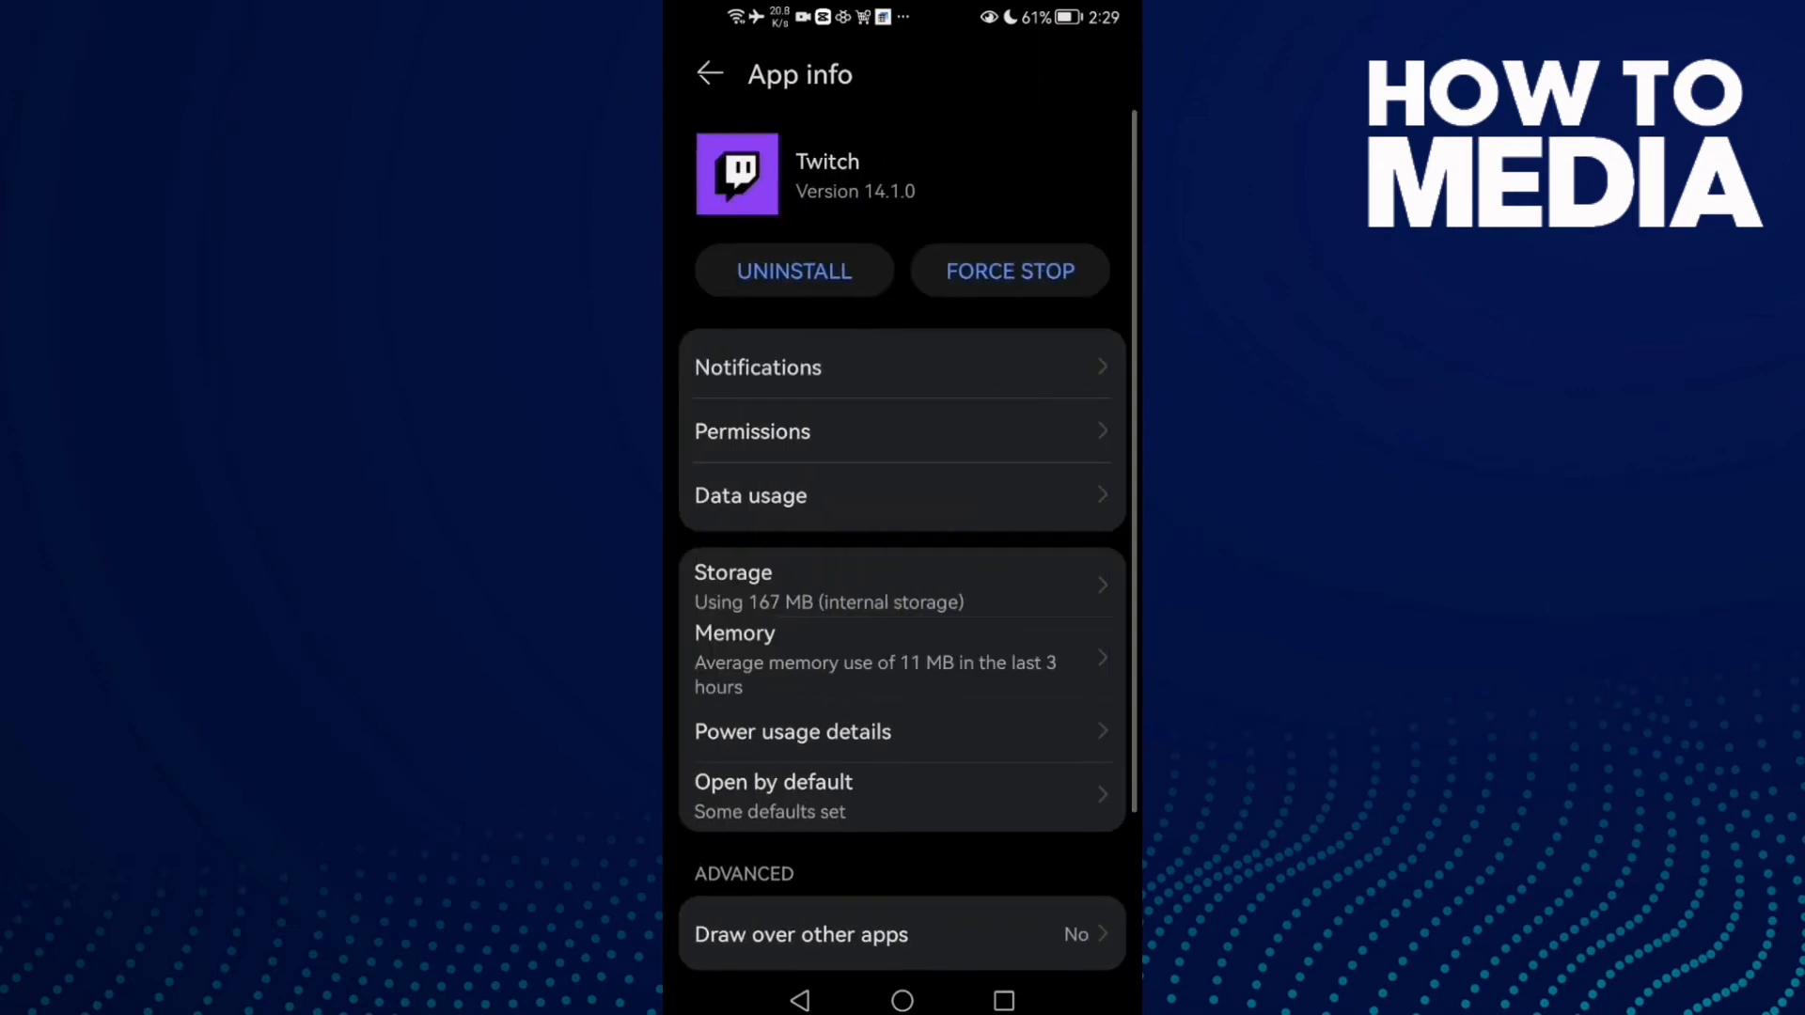
{"action": "left_click", "coordinate": [1010, 271]}
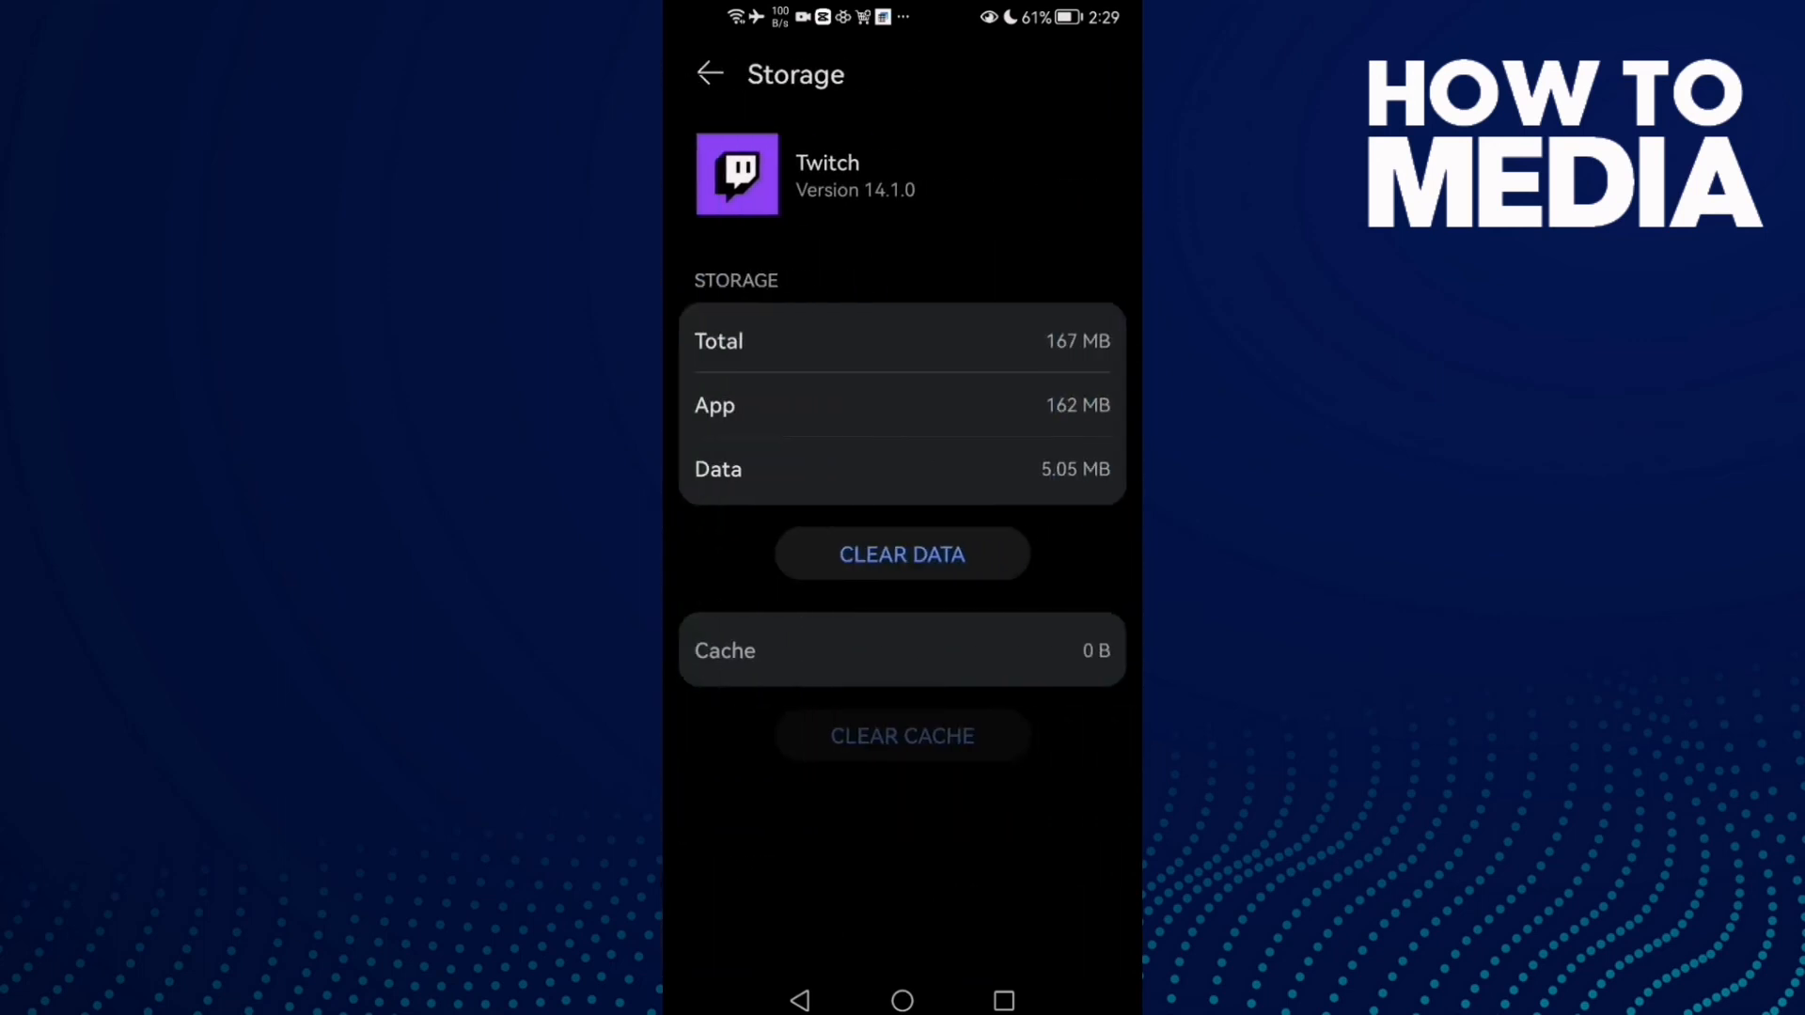
{"action": "left_click", "coordinate": [709, 73]}
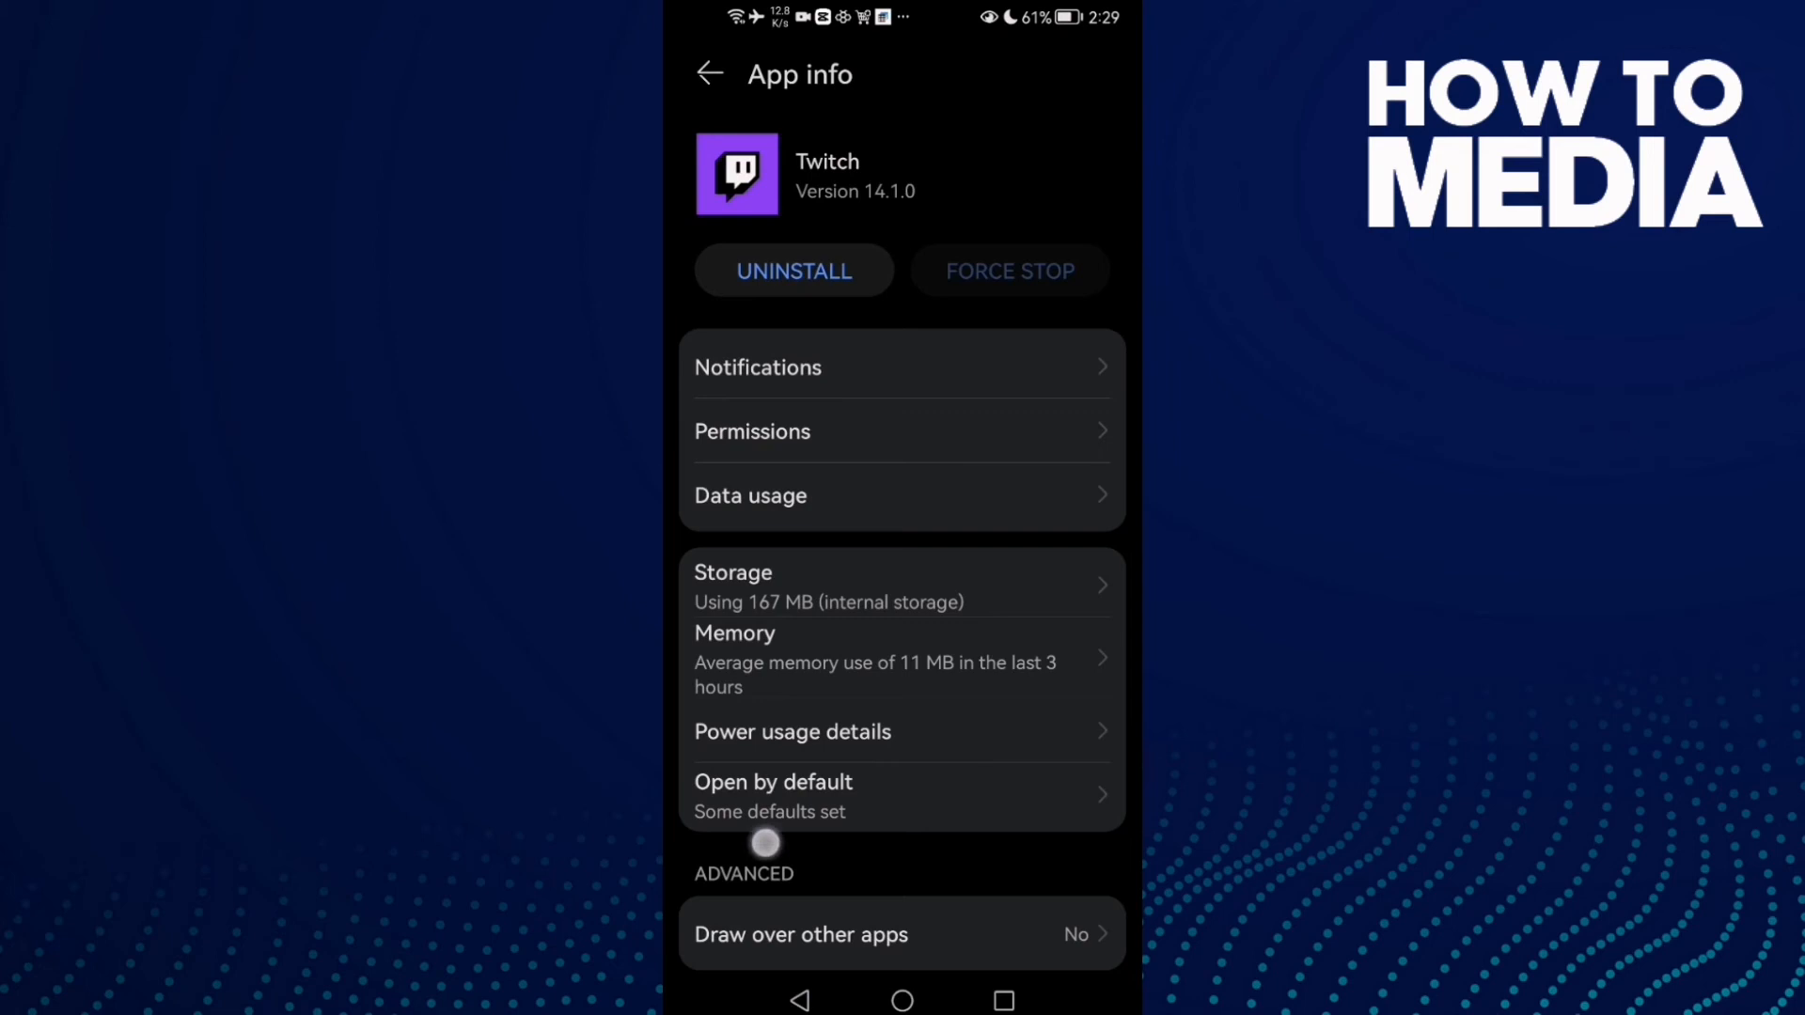
{"action": "scroll", "scroll_direction": "down", "scroll_amount": 3}
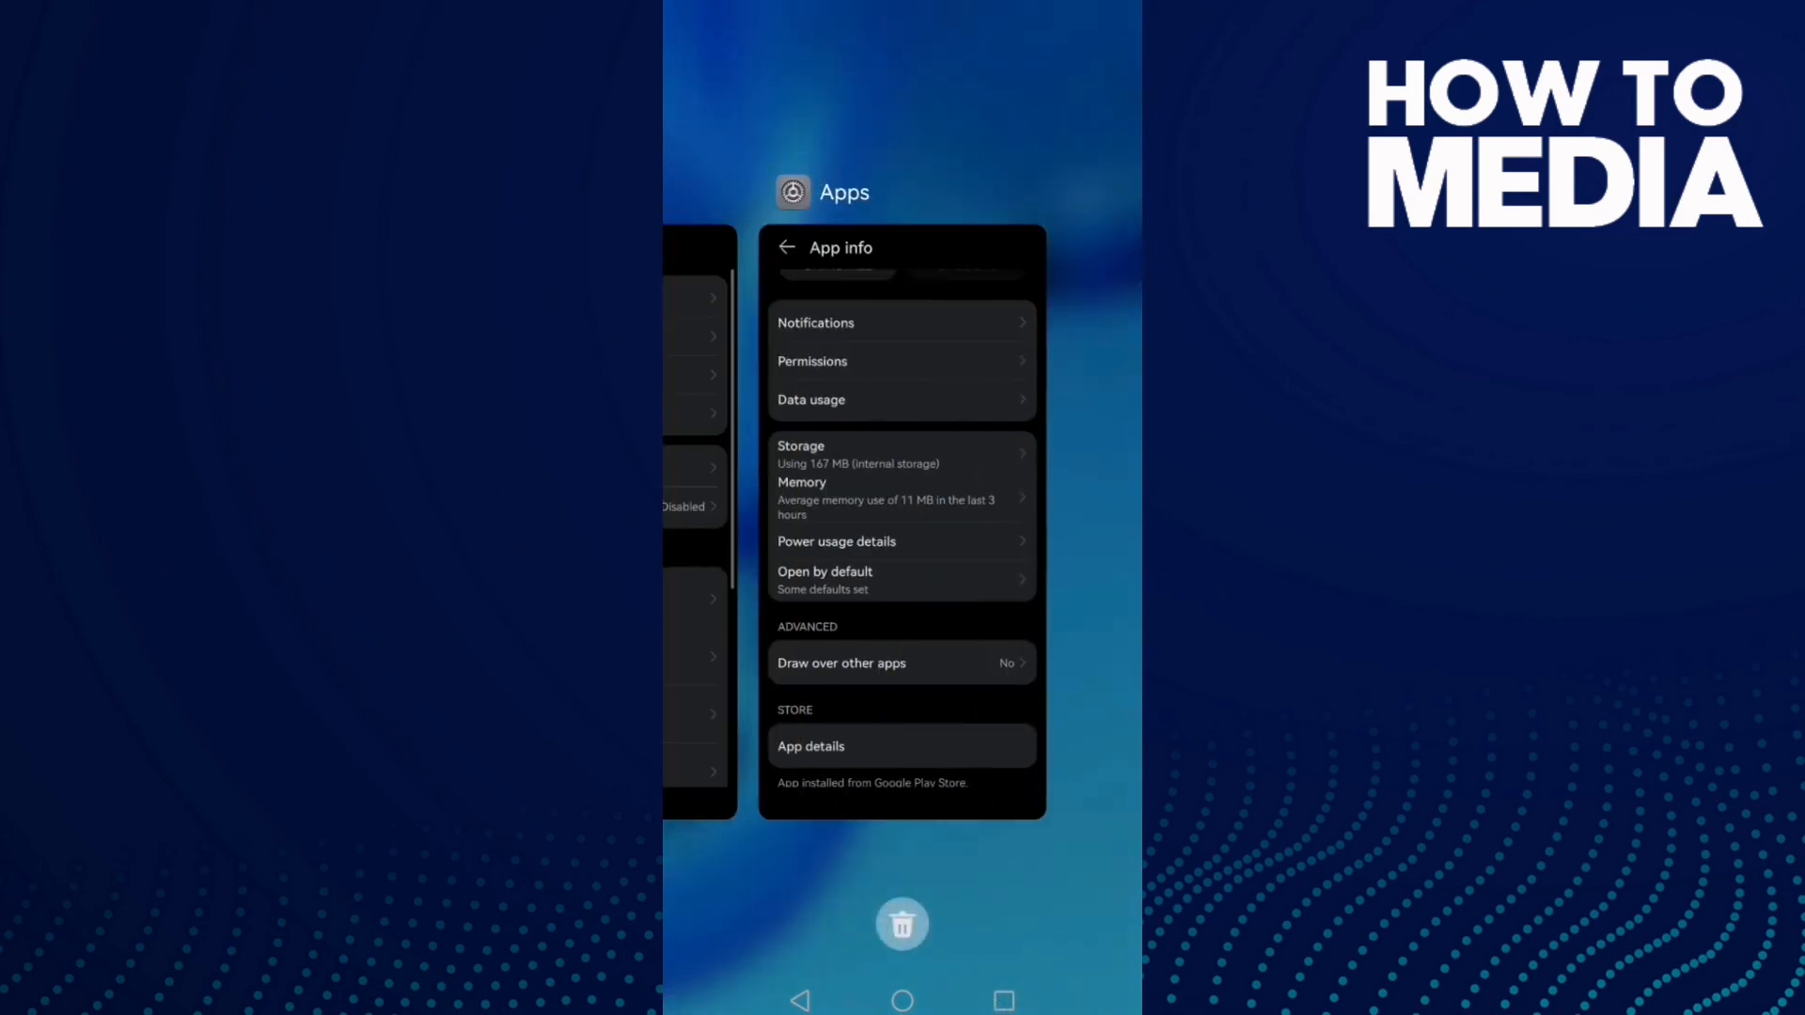
Clear all recent apps from the overview, returning to the home screen.
{"action": "left_click", "coordinate": [902, 1000]}
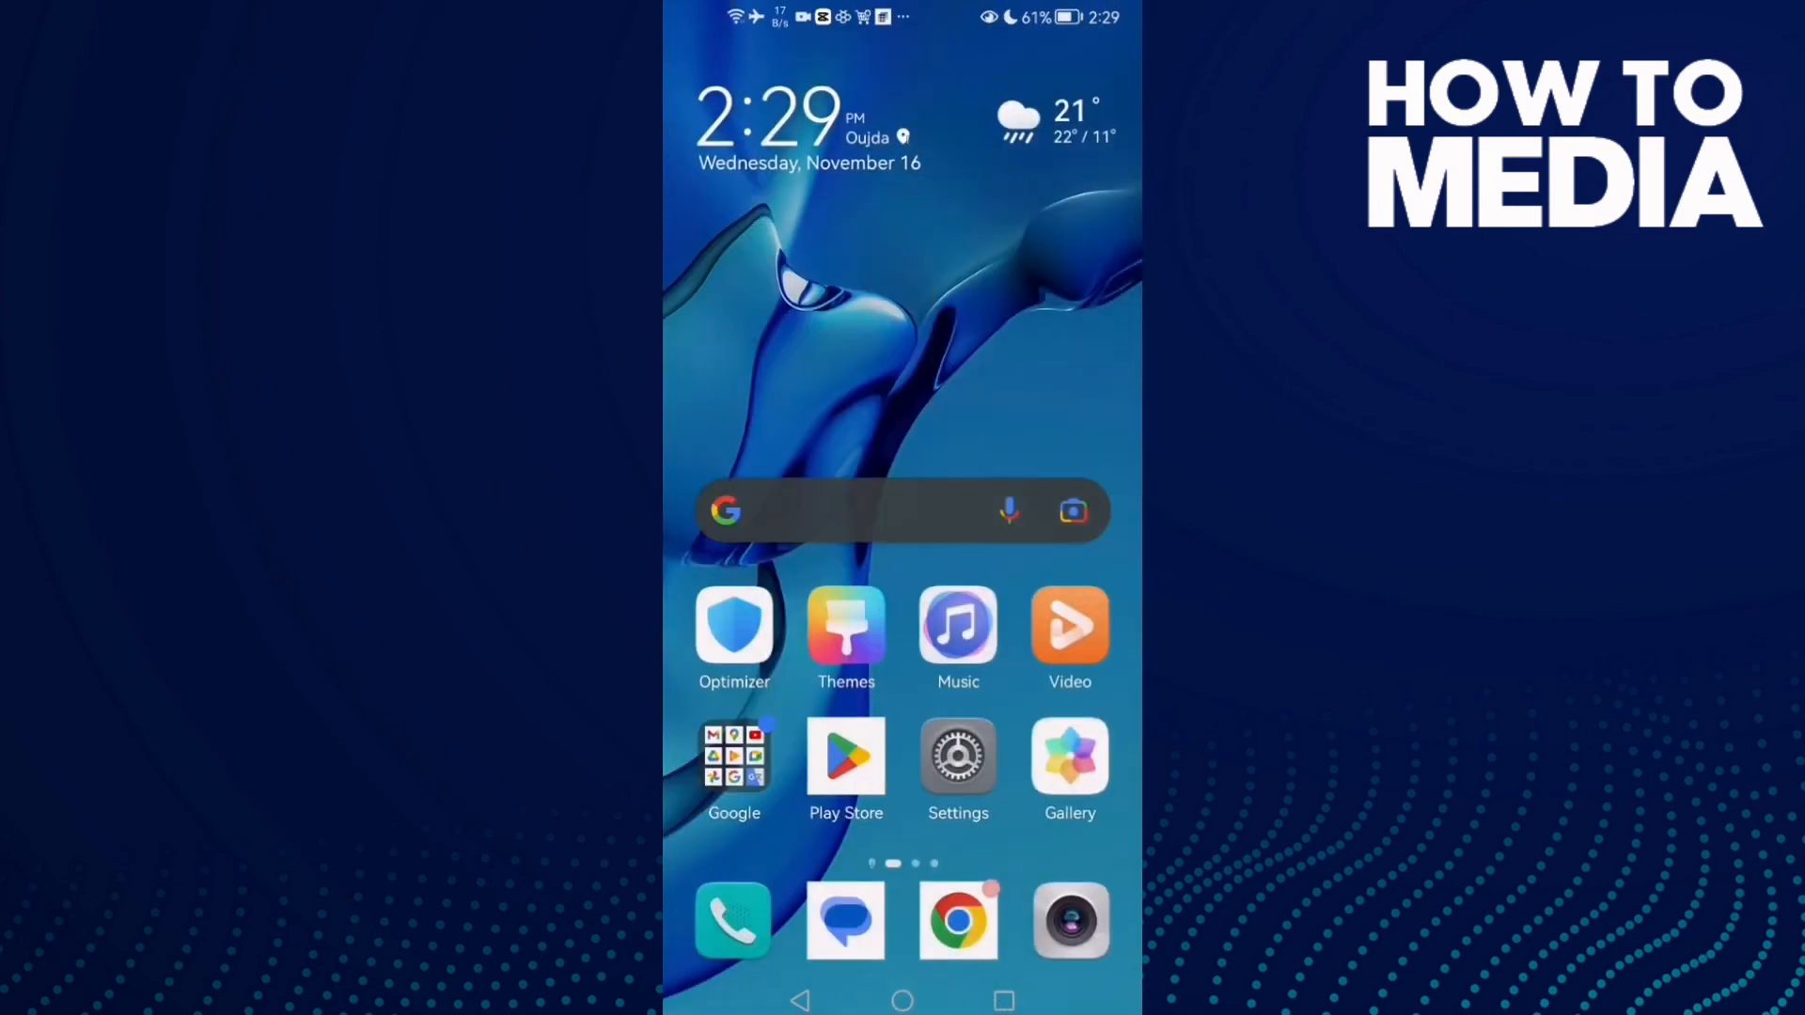